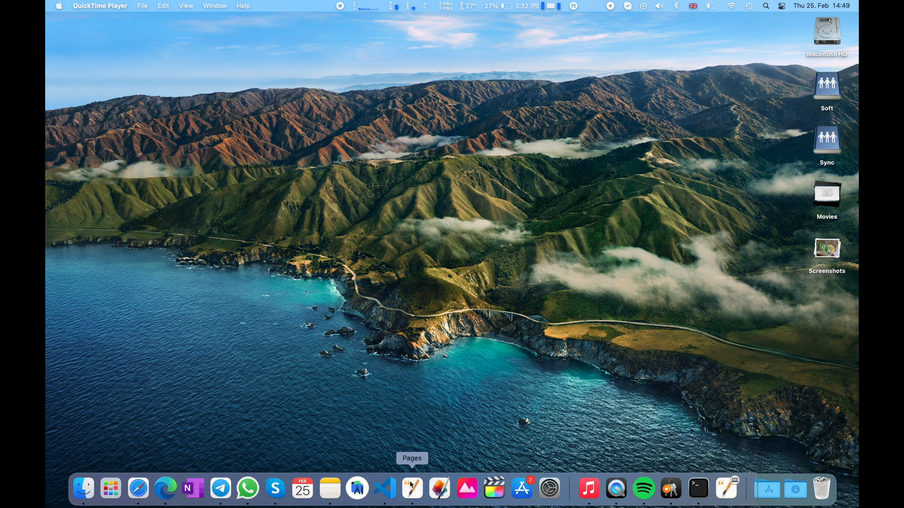
pyautogui.moveTo(384, 489)
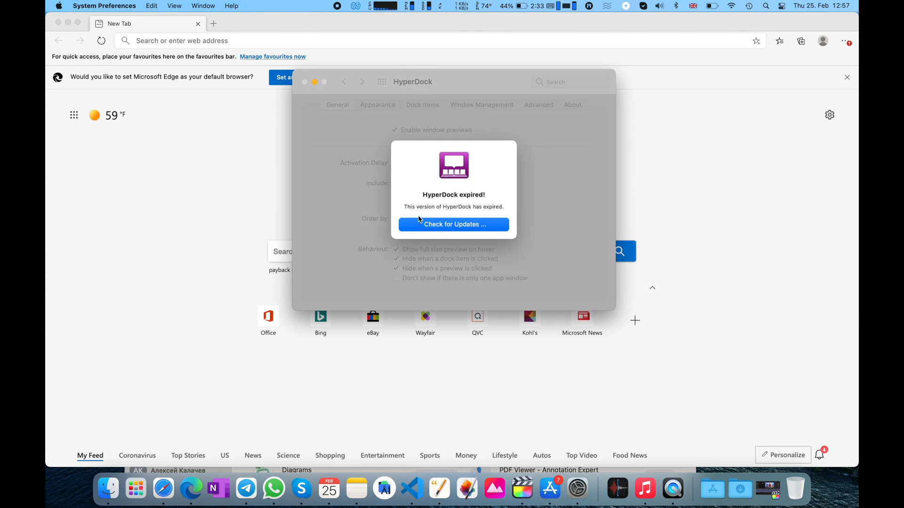
# Acknowledge the expired HyperDock alert with Check for Updates
pyautogui.click(454, 224)
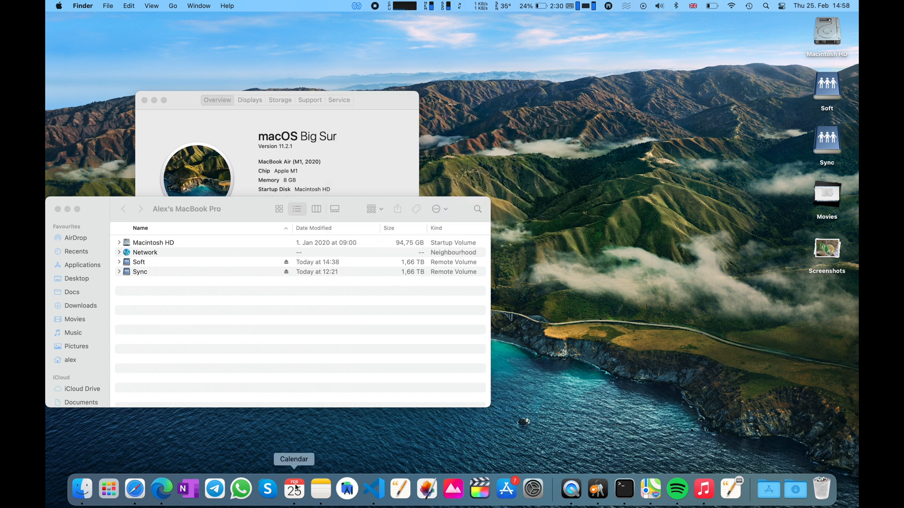
pyautogui.click(294, 489)
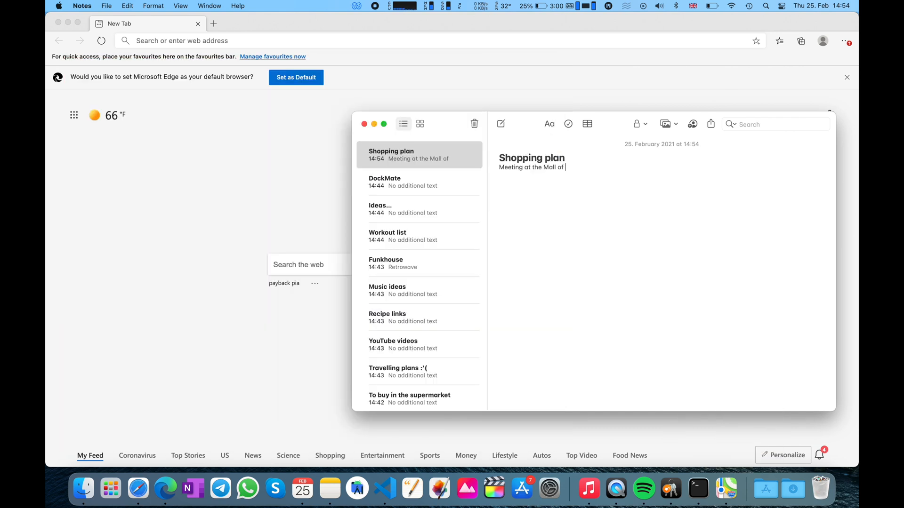
# Bring the Music library with Eye Of The Storm to the front from the Dock
pyautogui.click(726, 490)
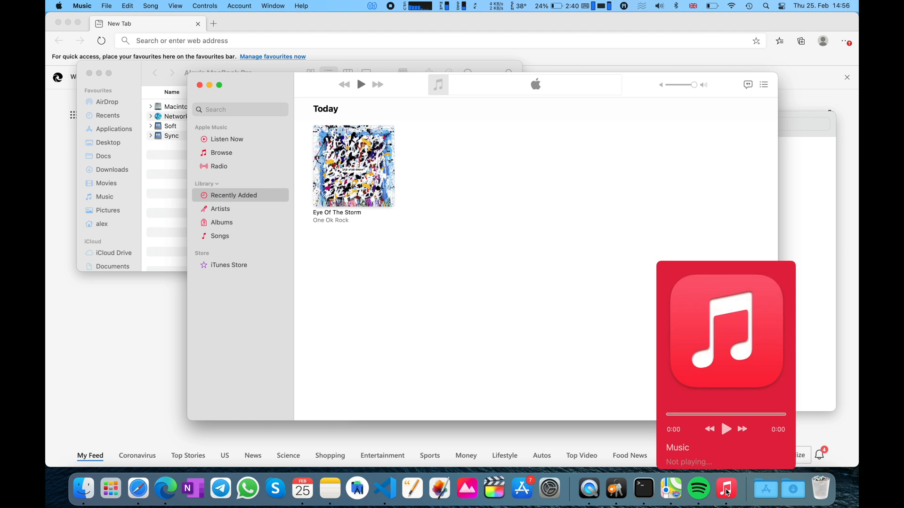
# Play One Ok Rock's Eye Of The Storm from Recently Added, then switch to Safari
pyautogui.click(352, 165)
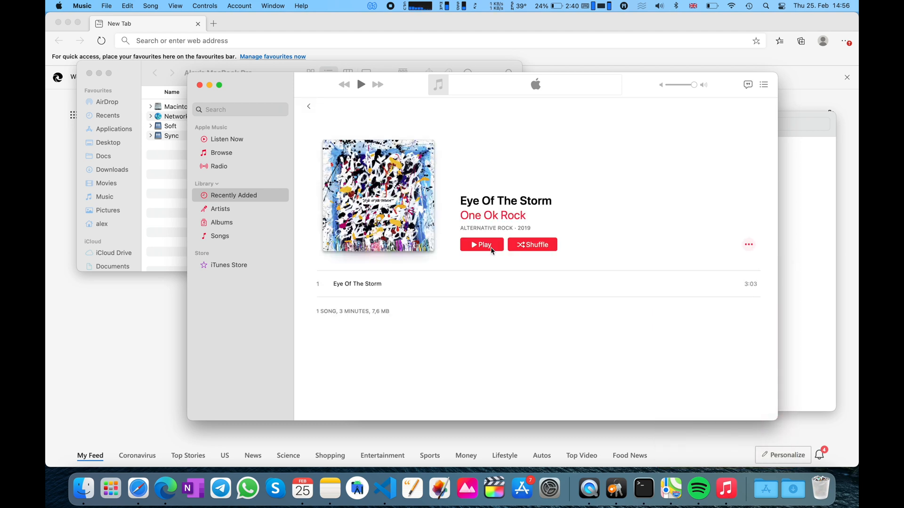
pyautogui.click(481, 245)
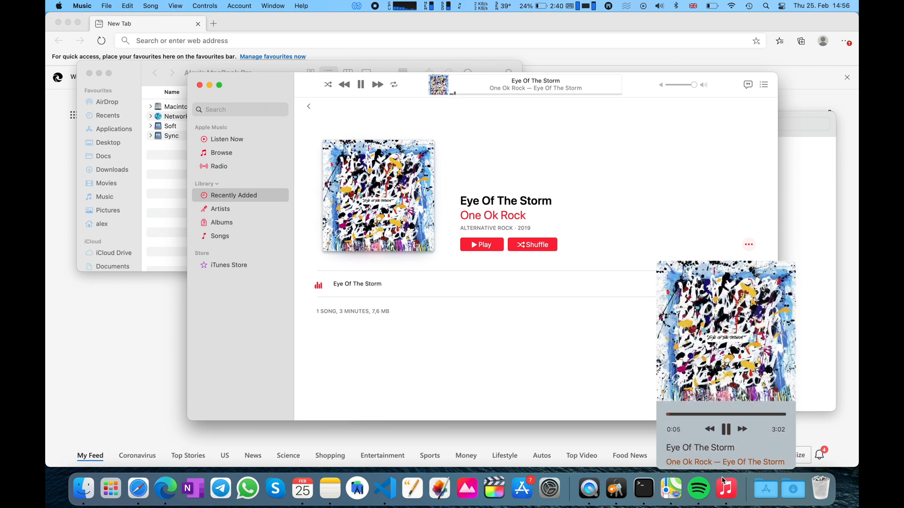
pyautogui.click(725, 429)
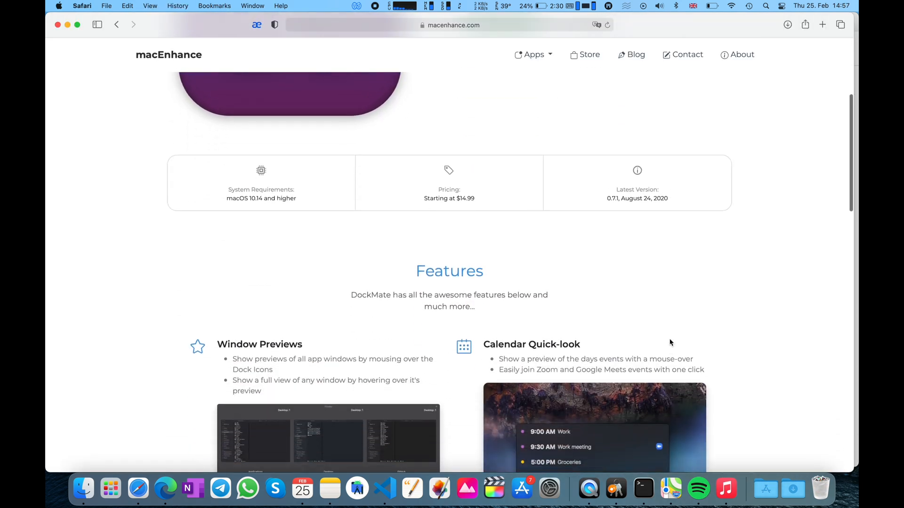
# Scroll the macEnhance DockMate page down to Window Previews, Calendar Quick-look and Music Controls
pyautogui.scroll(-3)
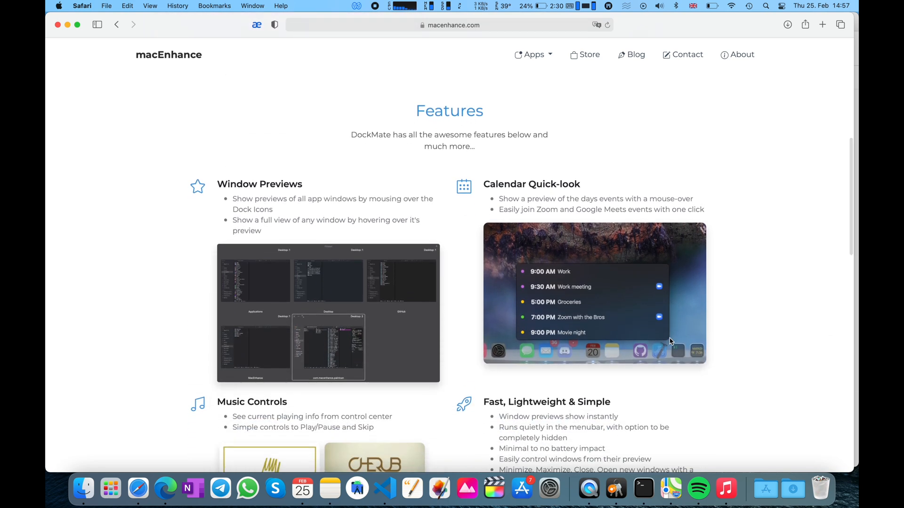
pyautogui.scroll(-3)
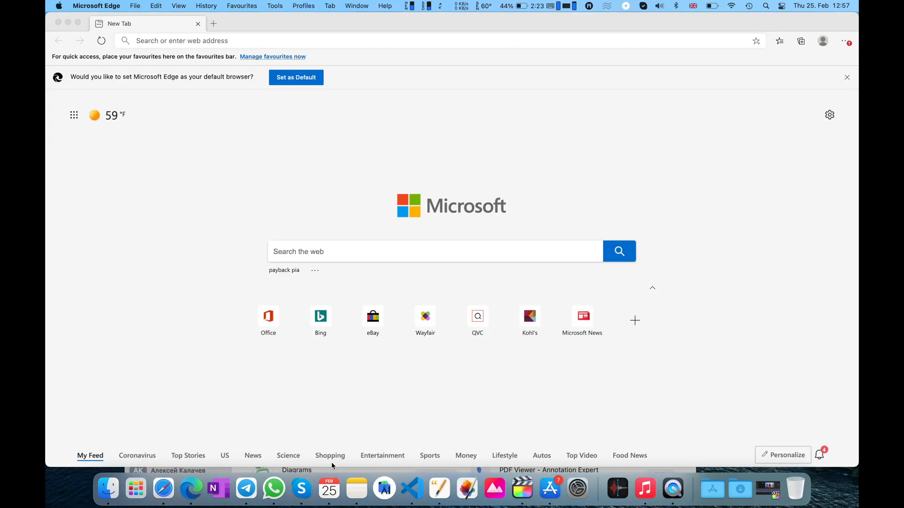
pyautogui.moveTo(329, 490)
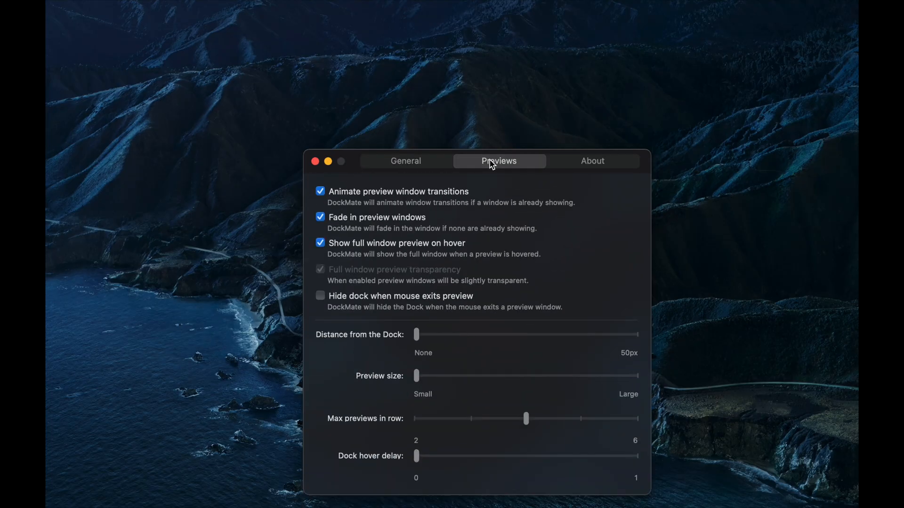
pyautogui.moveTo(587, 165)
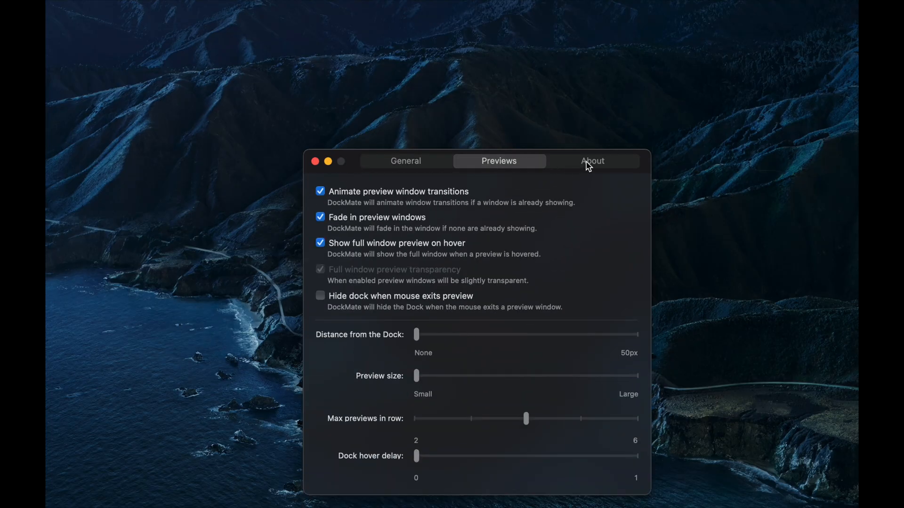
# Show DockMate BETA 0.7.1's About section and read down its preview-fix changelog
pyautogui.click(593, 161)
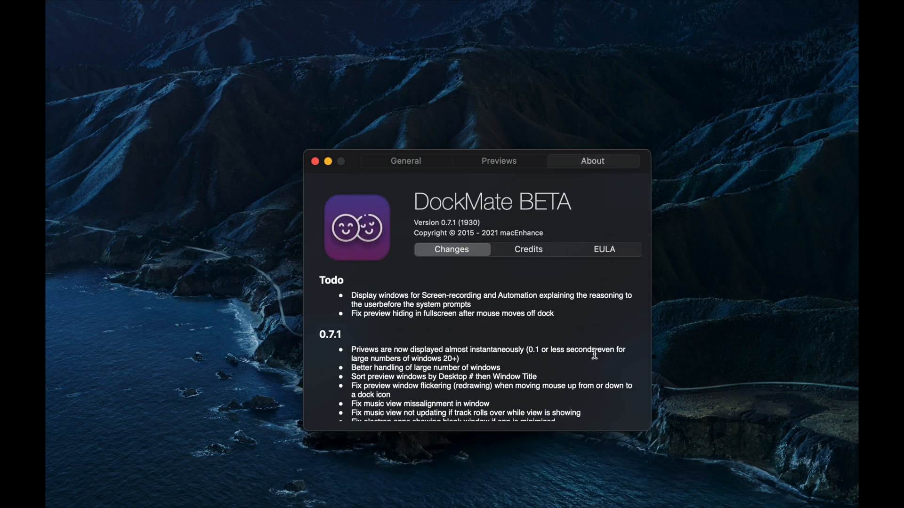
pyautogui.scroll(-3)
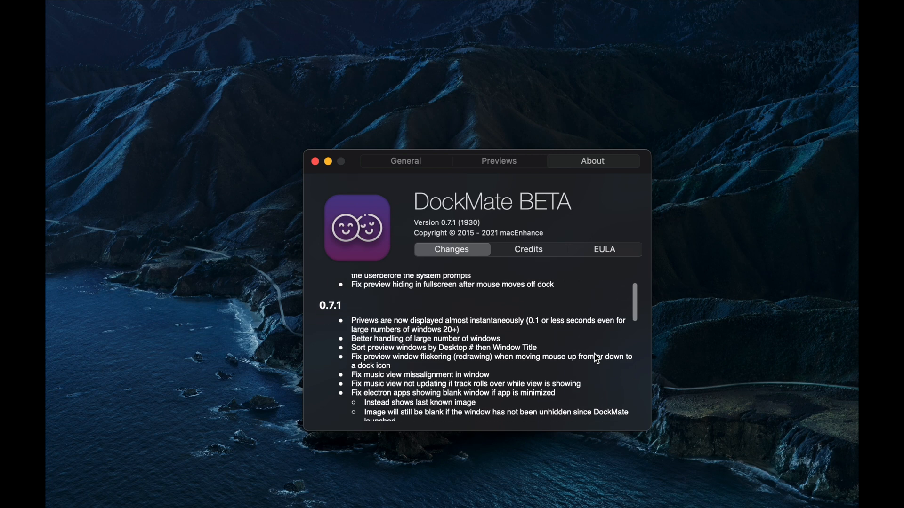
pyautogui.scroll(-3)
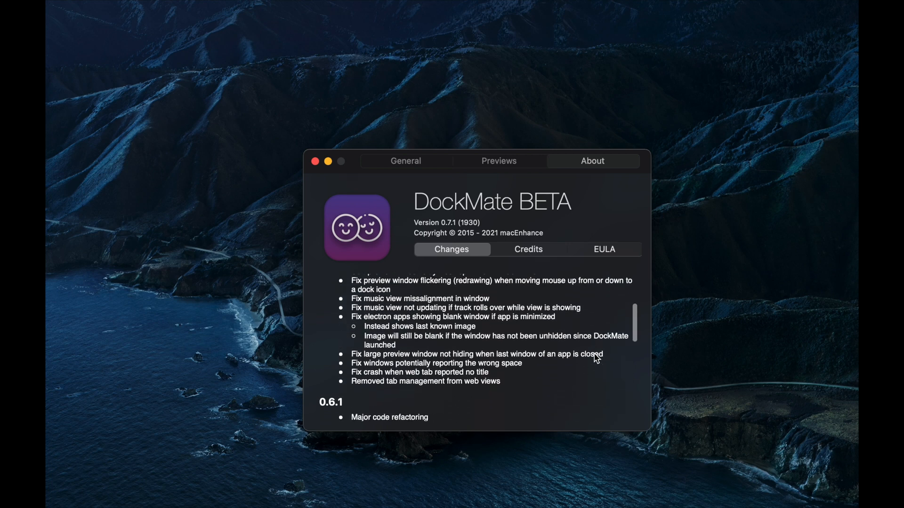